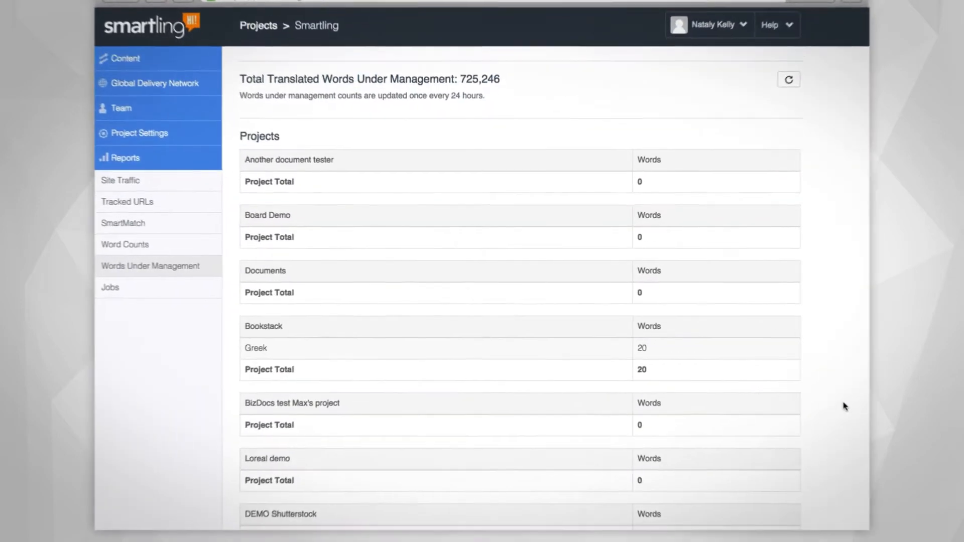
- Apply the 52% memory suggestion and append '와이너리와이너리' to the Korean translation
scroll("down", 3)
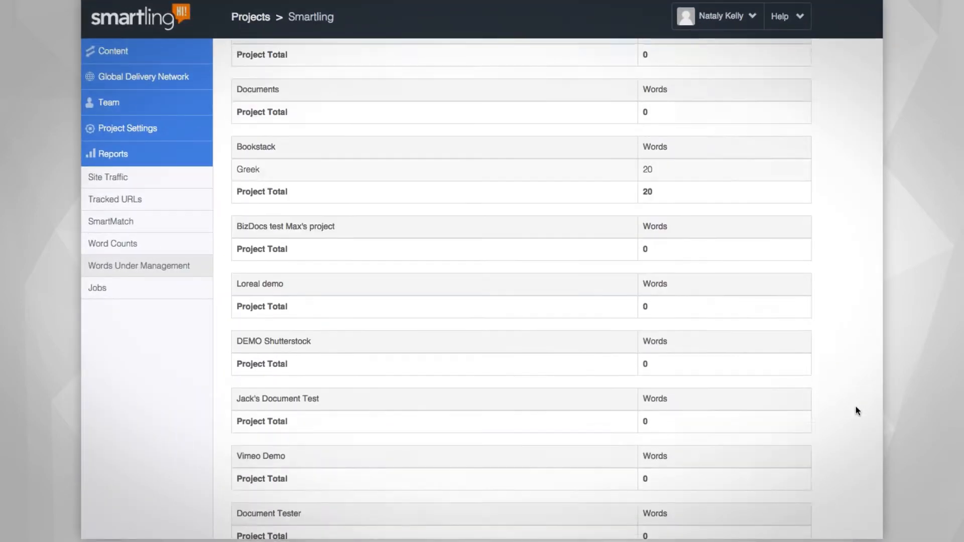
scroll("down", 3)
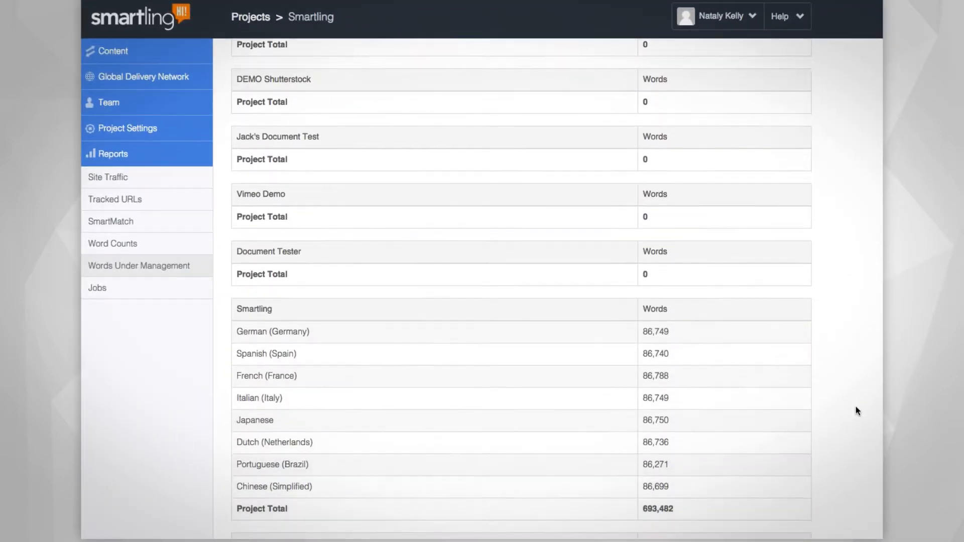
scroll("down", 3)
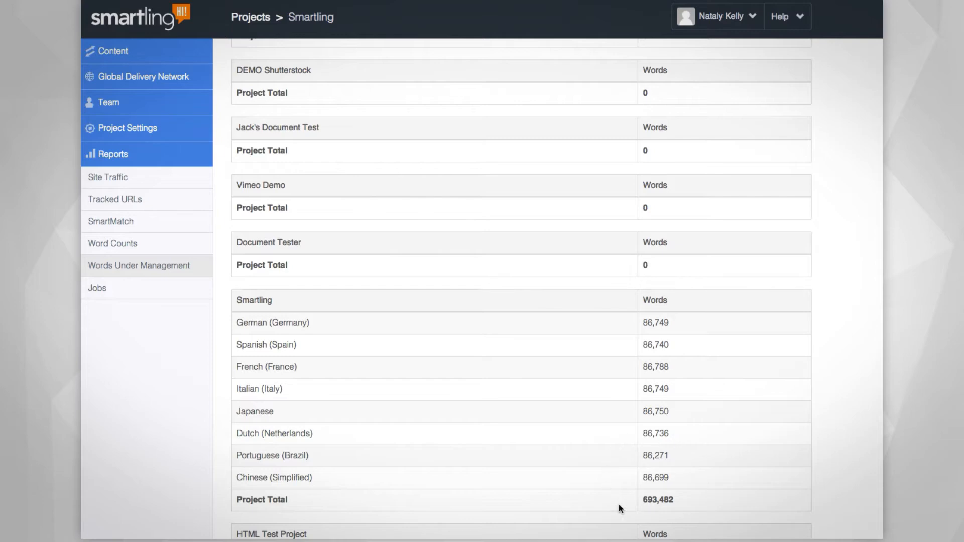
mouse_move(658, 524)
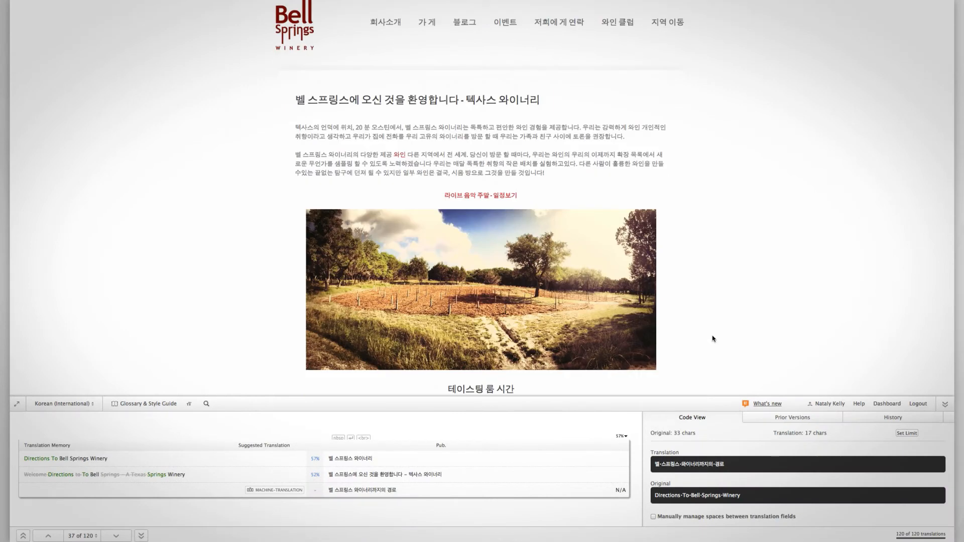
scroll("down", 3)
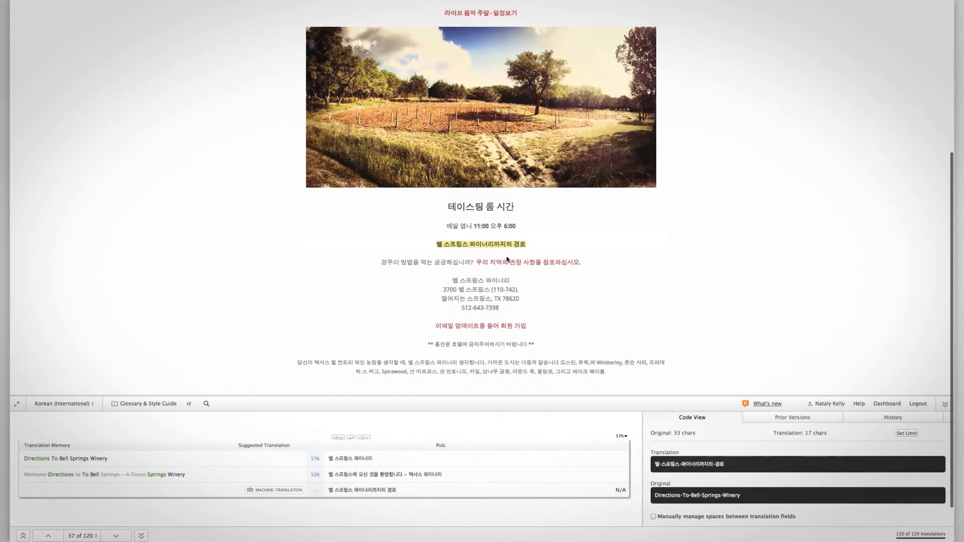
mouse_move(423, 457)
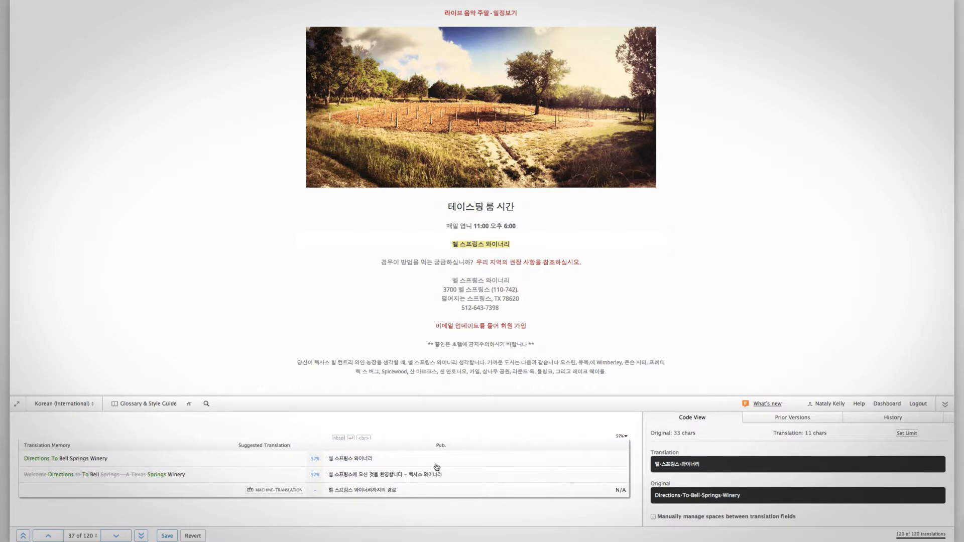
mouse_move(414, 478)
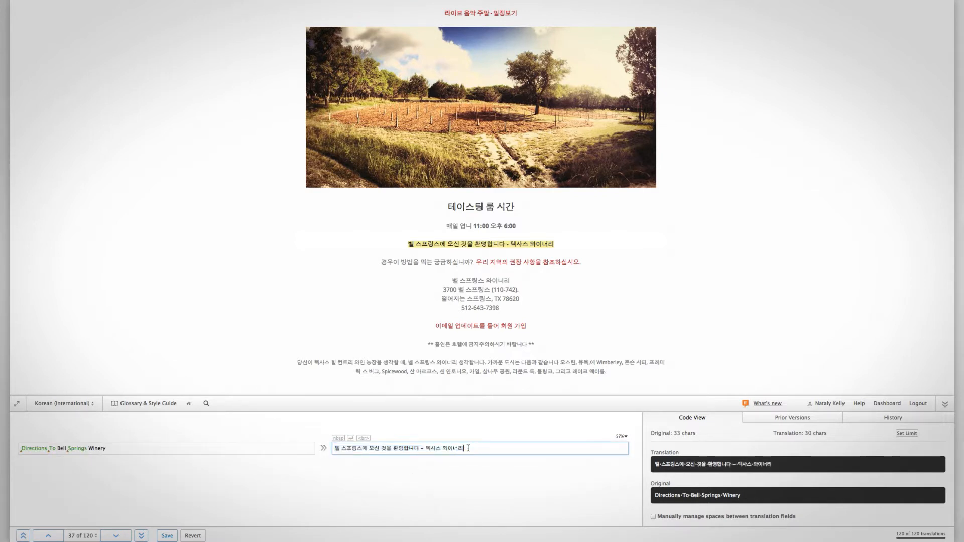
double_click(450, 447)
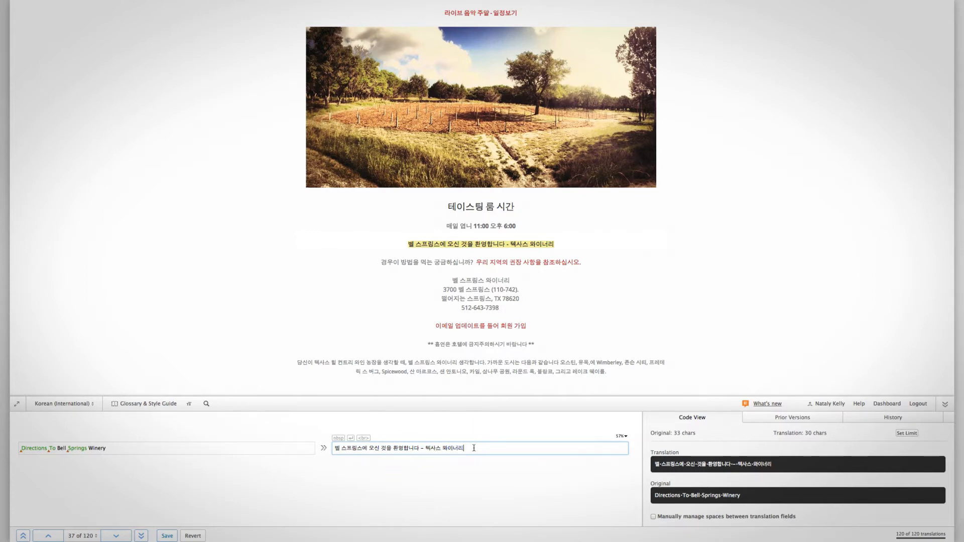
type("와이너리와이너리")
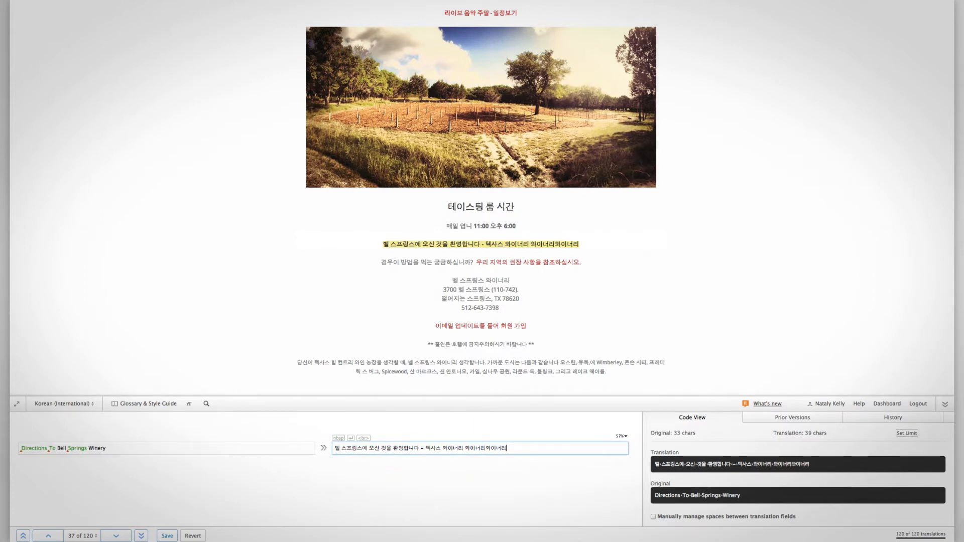
type("와이너리와이너리")
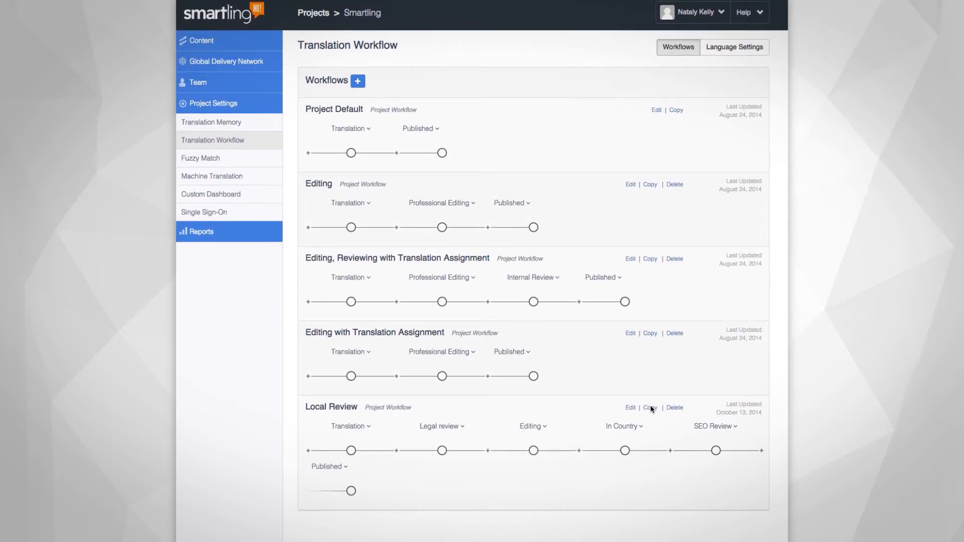
mouse_move(515, 438)
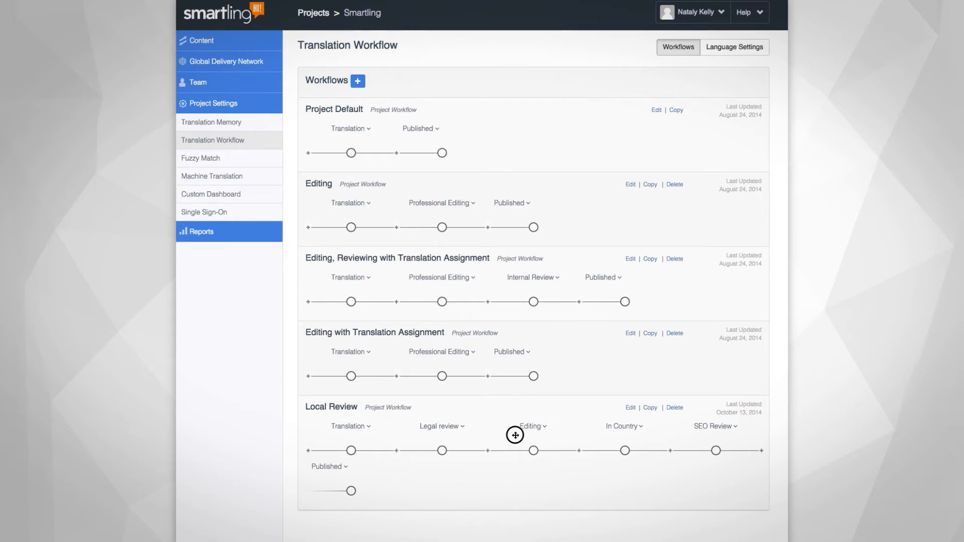
- View the Translation Workflow list, then open the project's Reports
left_click_drag(514, 435, 641, 436)
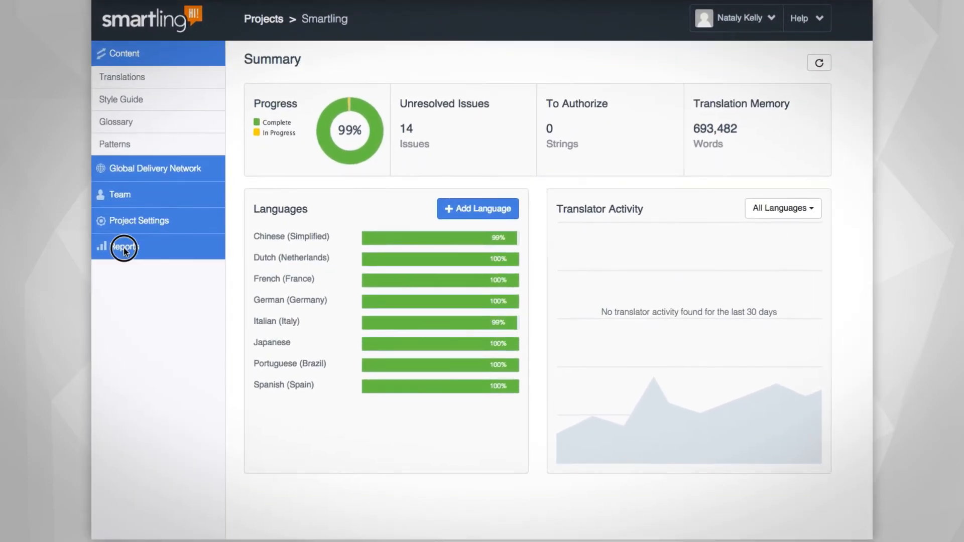
left_click(124, 247)
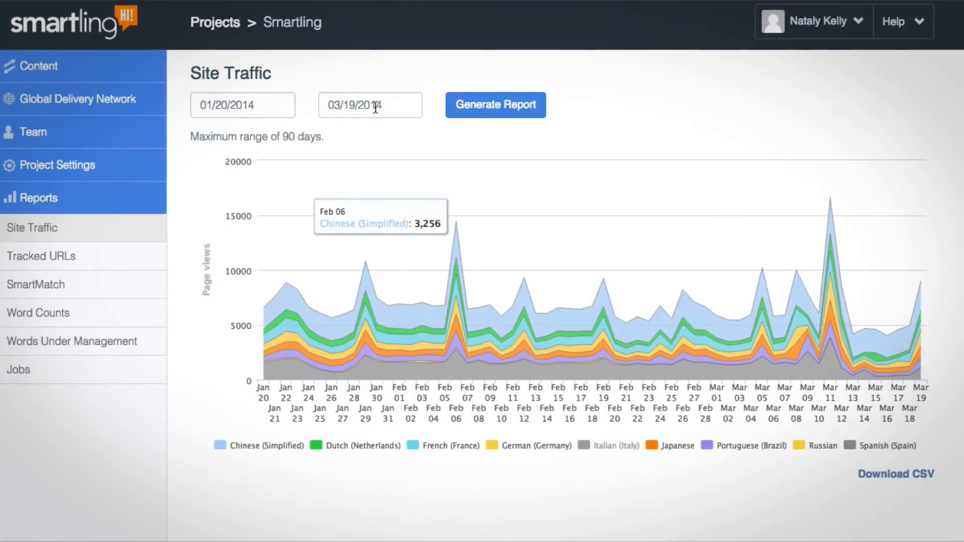
- Set the site traffic end date to 01/31/2014 and generate the report
left_click(370, 105)
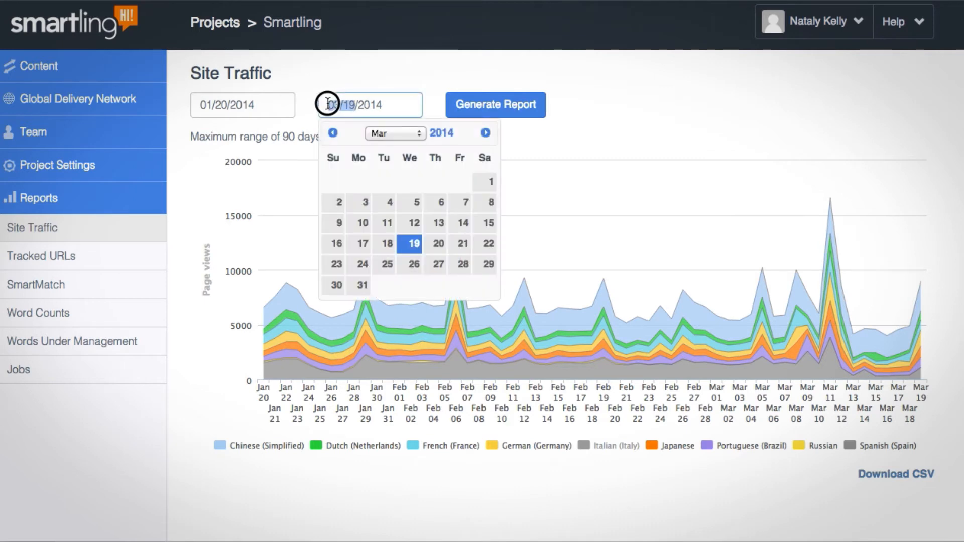
type("01/2014")
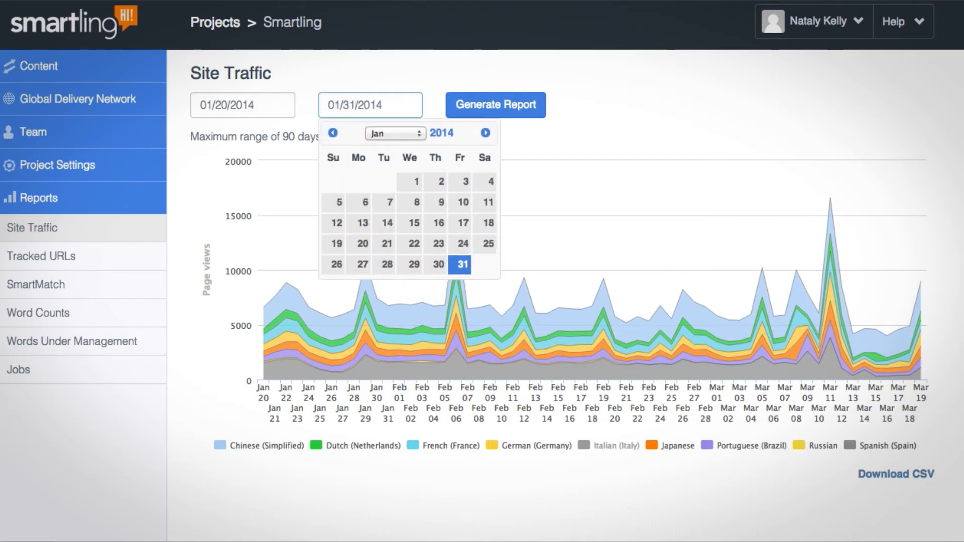
left_click(495, 104)
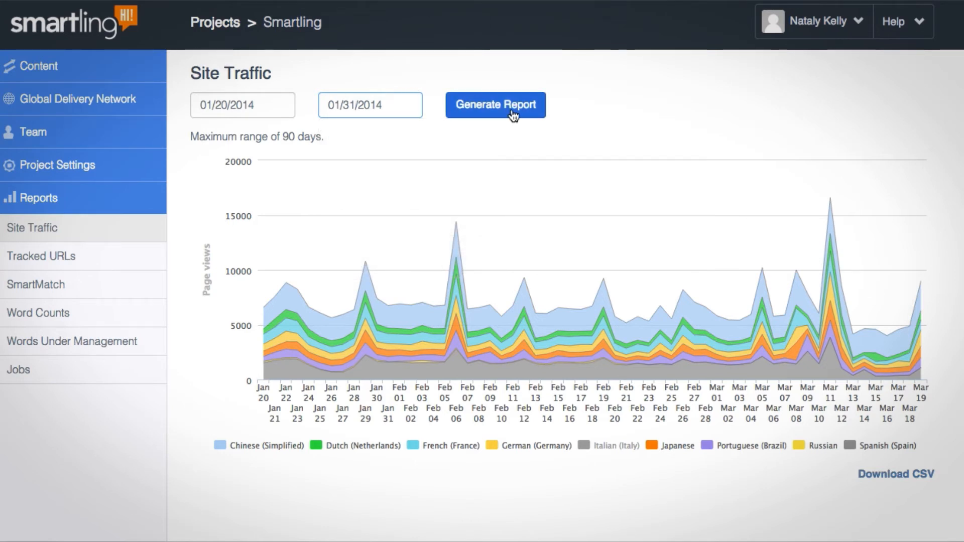
left_click(495, 105)
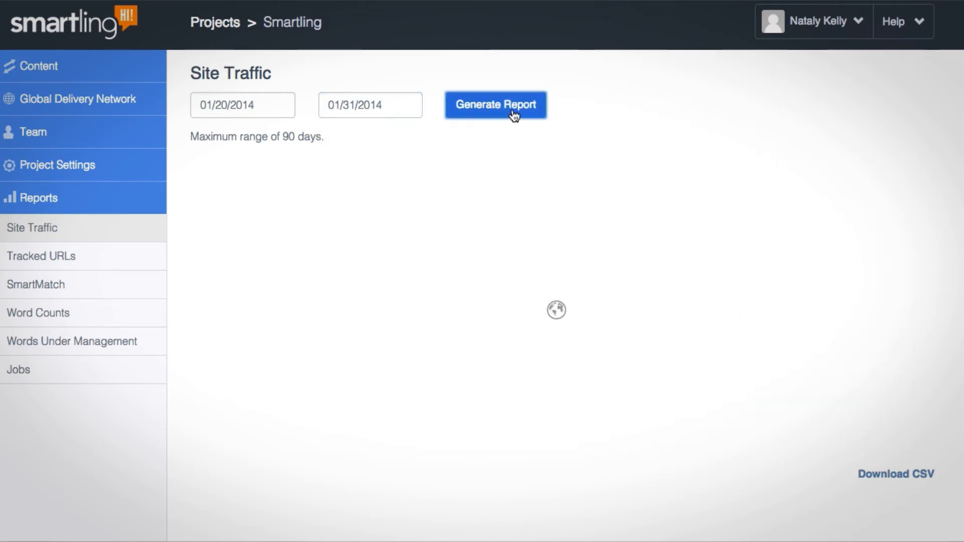
left_click(495, 104)
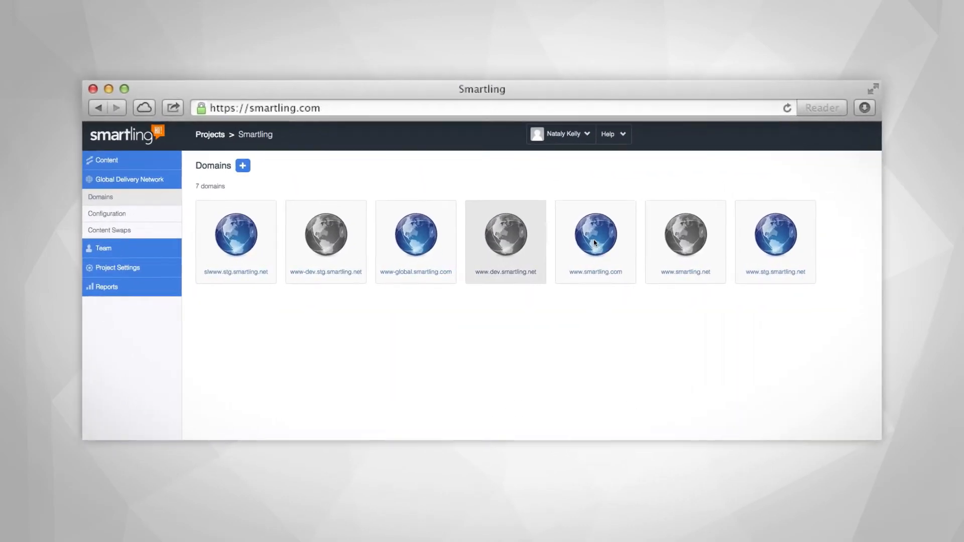
left_click(594, 240)
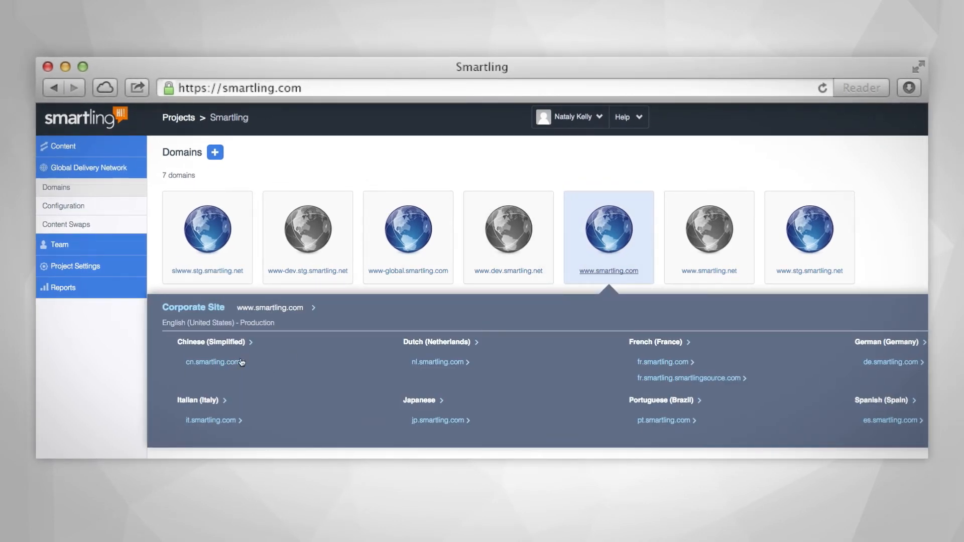
left_click(251, 342)
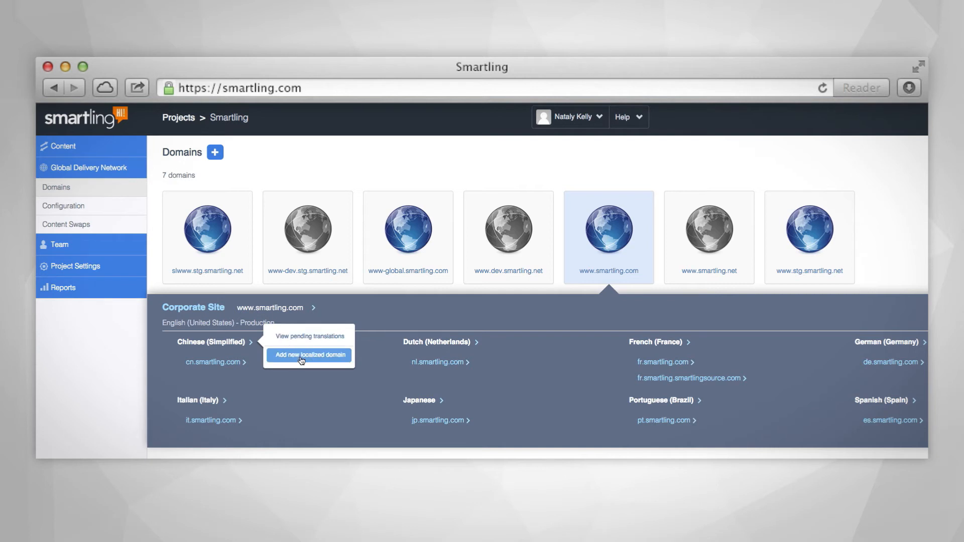
left_click(309, 355)
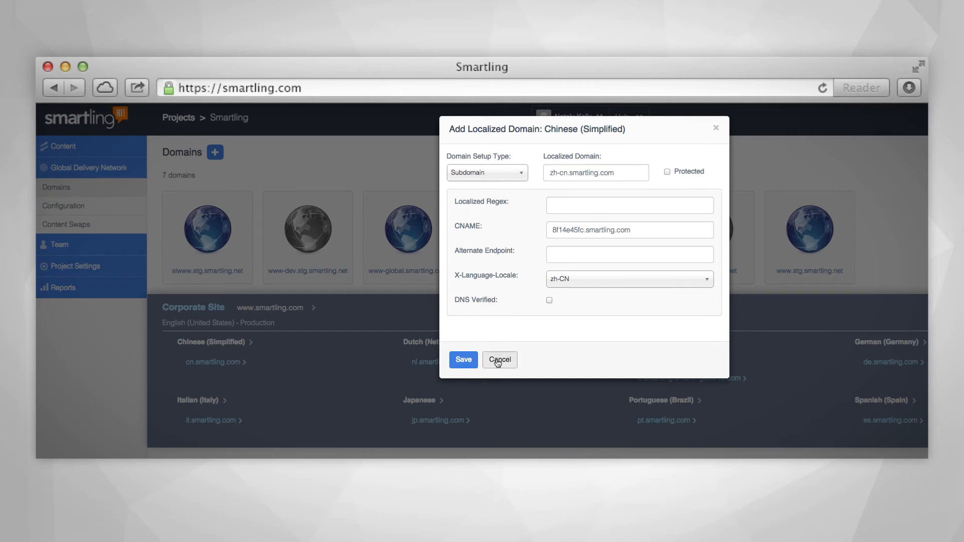
left_click(628, 278)
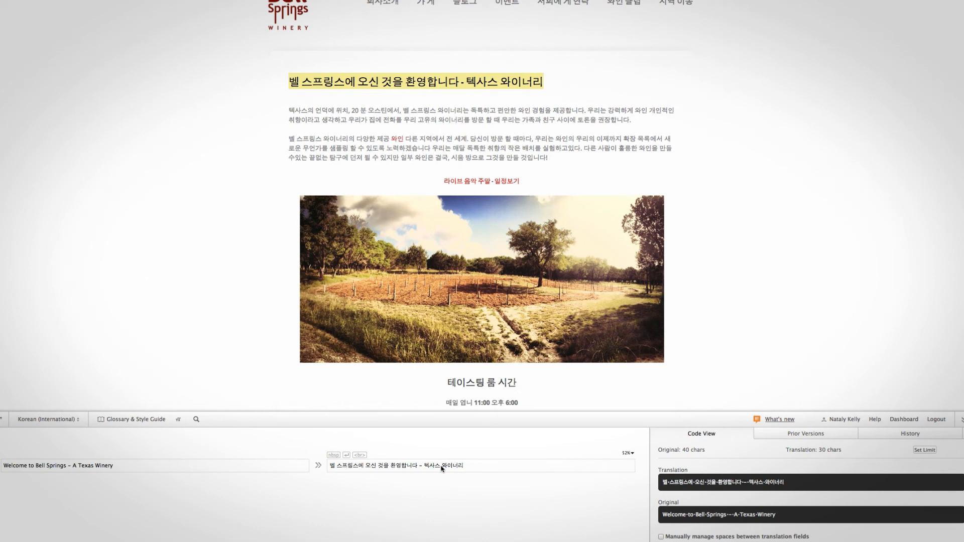
- Overwrite the heading's Korean translation with 'Hope my translation fits. Yep, looks g'
left_click(480, 466)
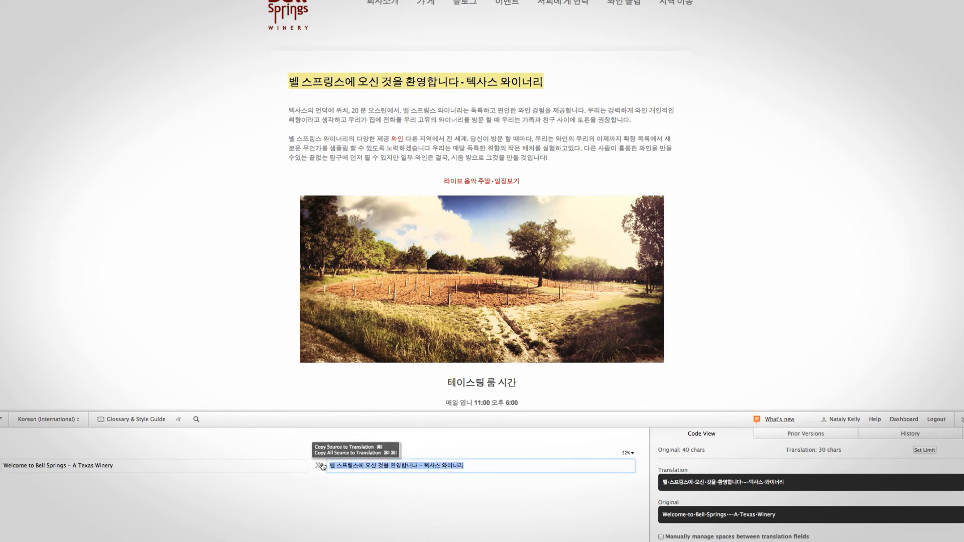
type("Hope my translation fits.")
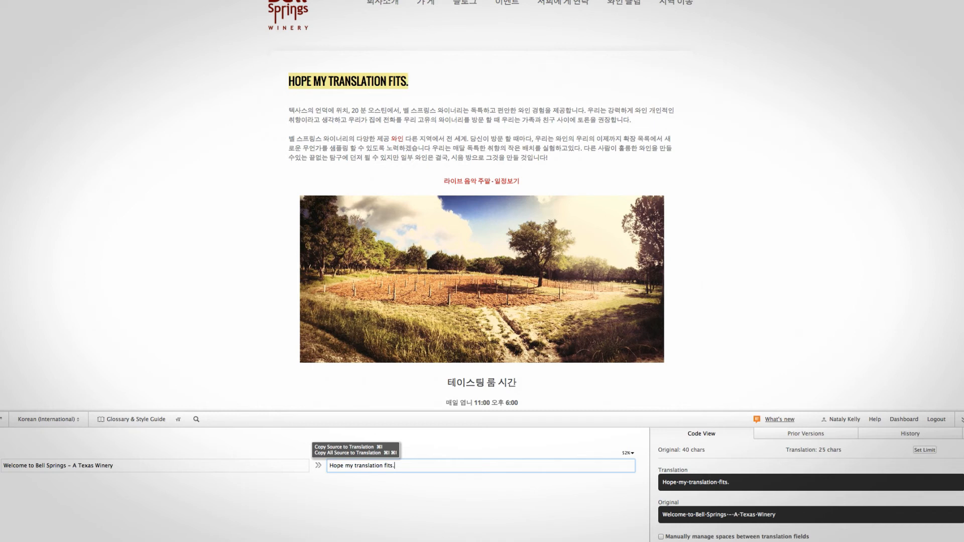
type("Y")
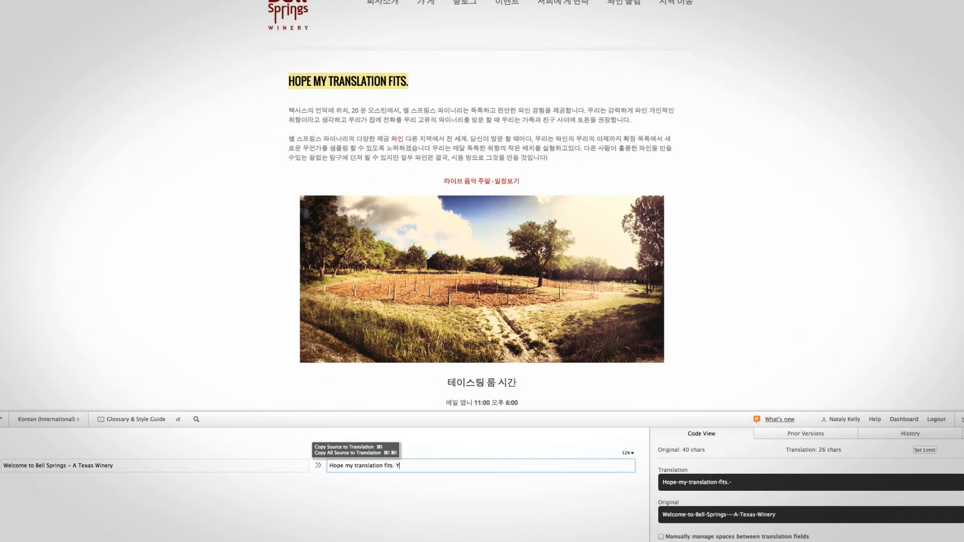
type("Yep, looks g")
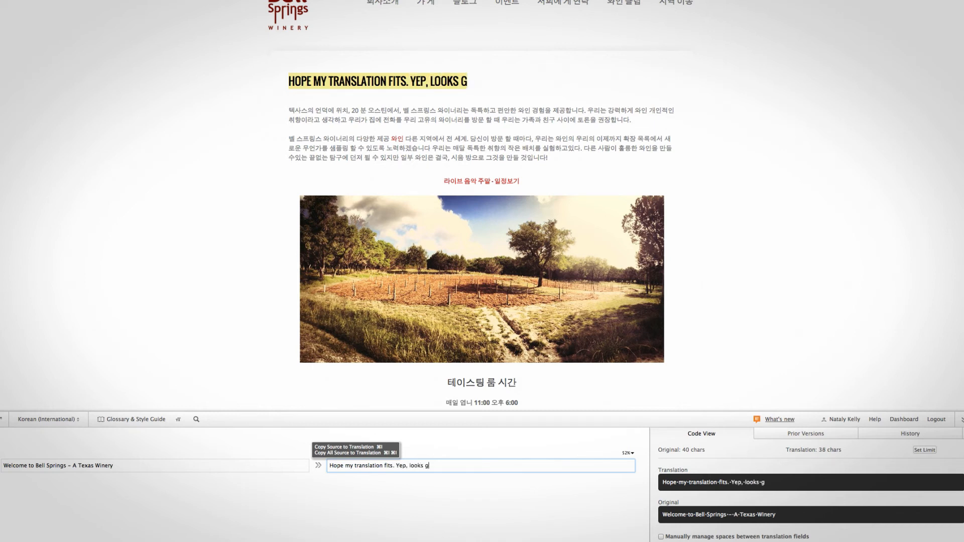